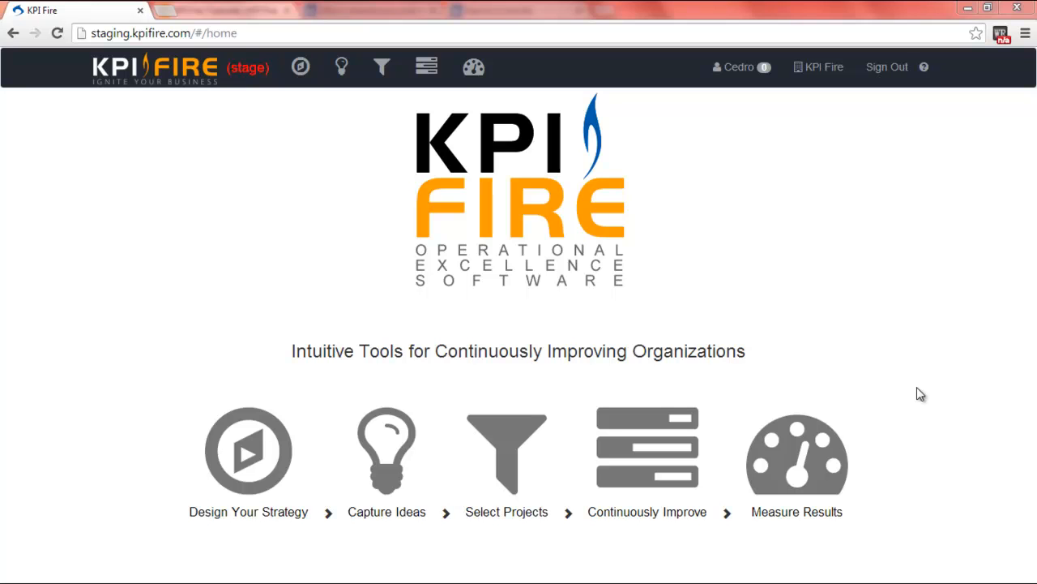
mouse_move(572, 179)
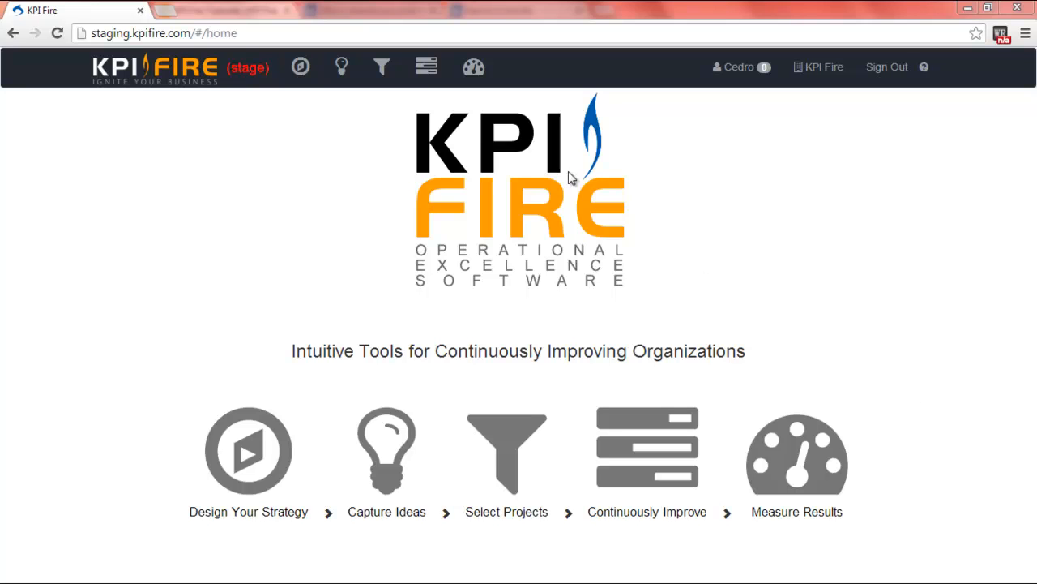
- Open the Continuously Improve dashboard with its status, workflow and department charts
left_click(427, 67)
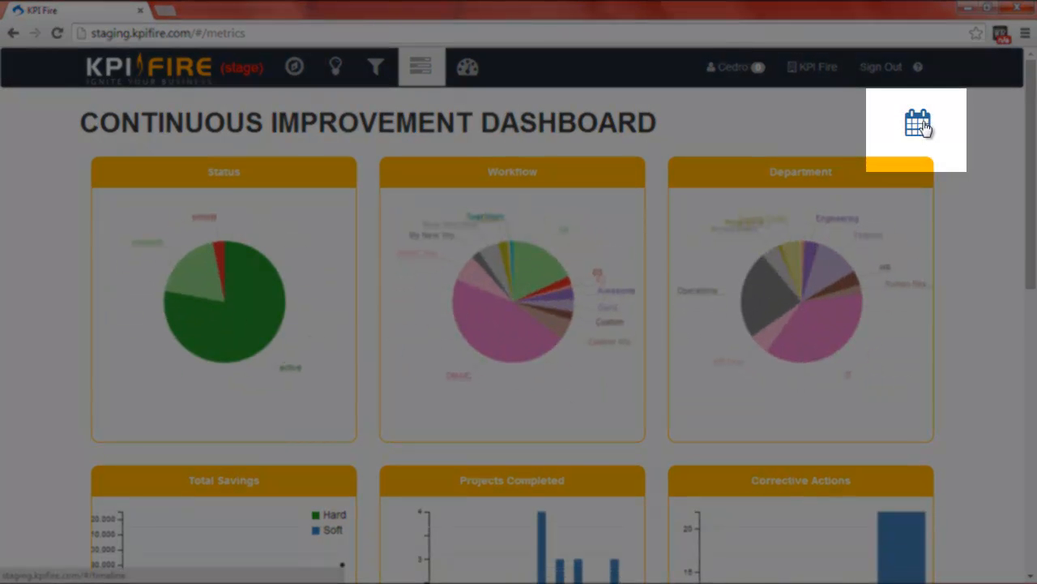
- Show the Project Timeline from March 2014, sorting projects by name and then back to date
left_click(914, 123)
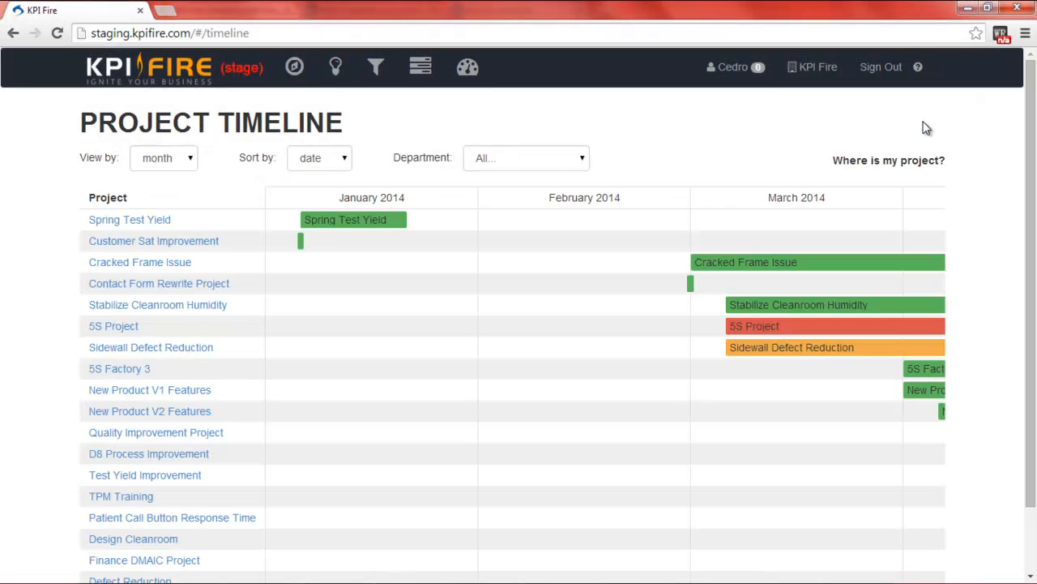
mouse_move(753, 166)
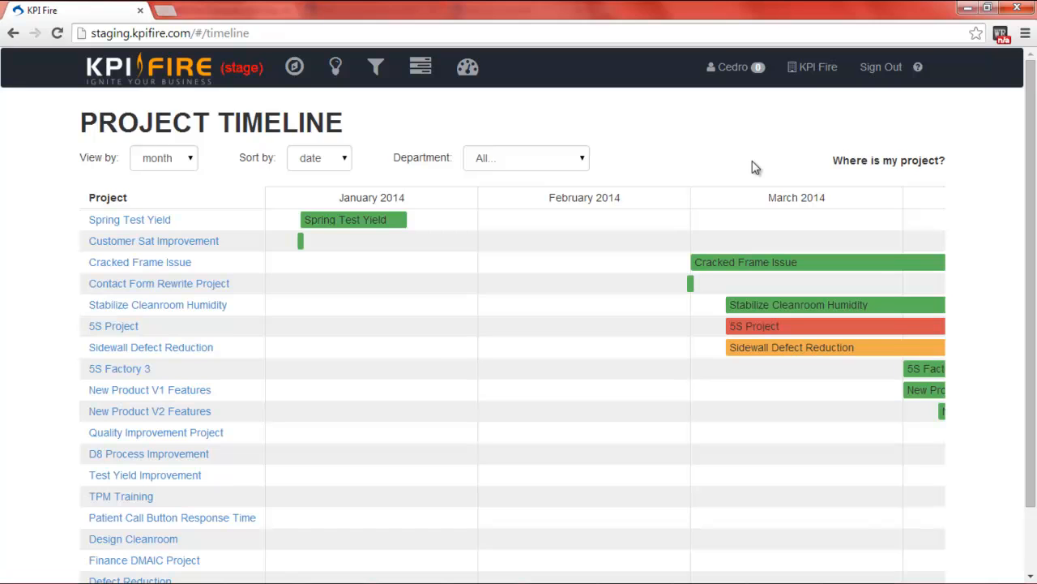
mouse_move(722, 160)
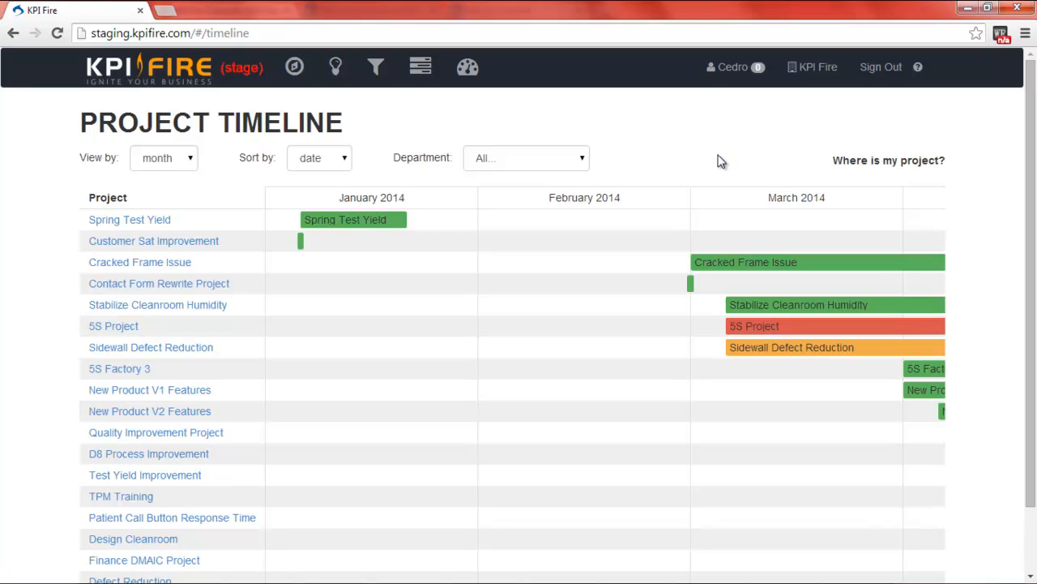
left_click(163, 157)
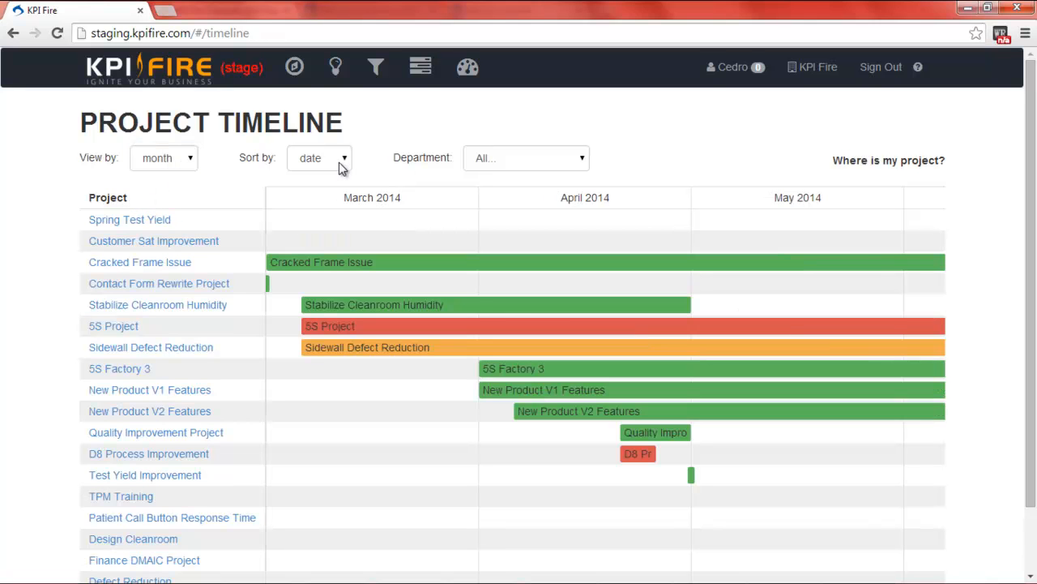
left_click(320, 157)
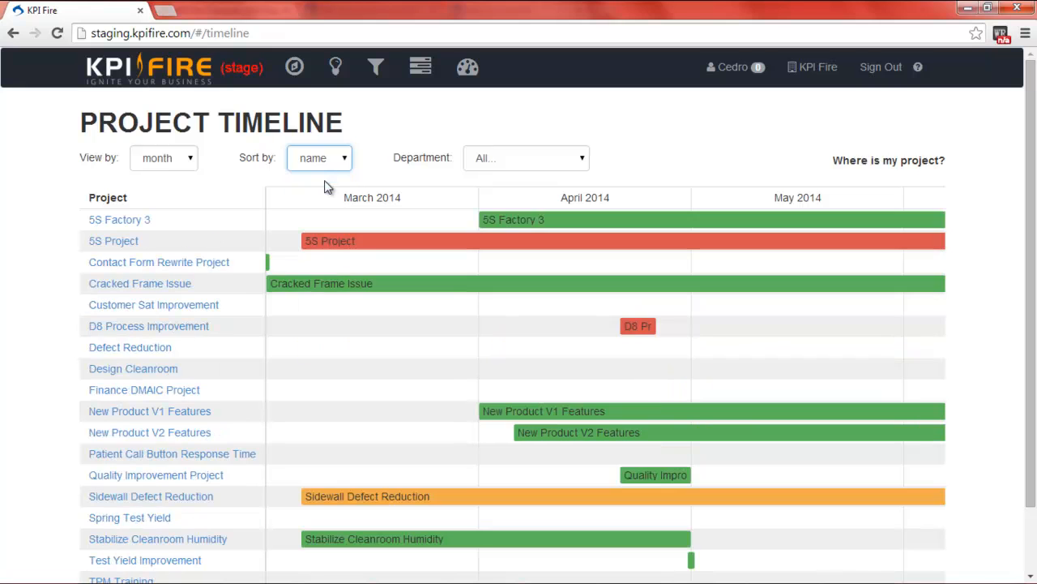
left_click(319, 157)
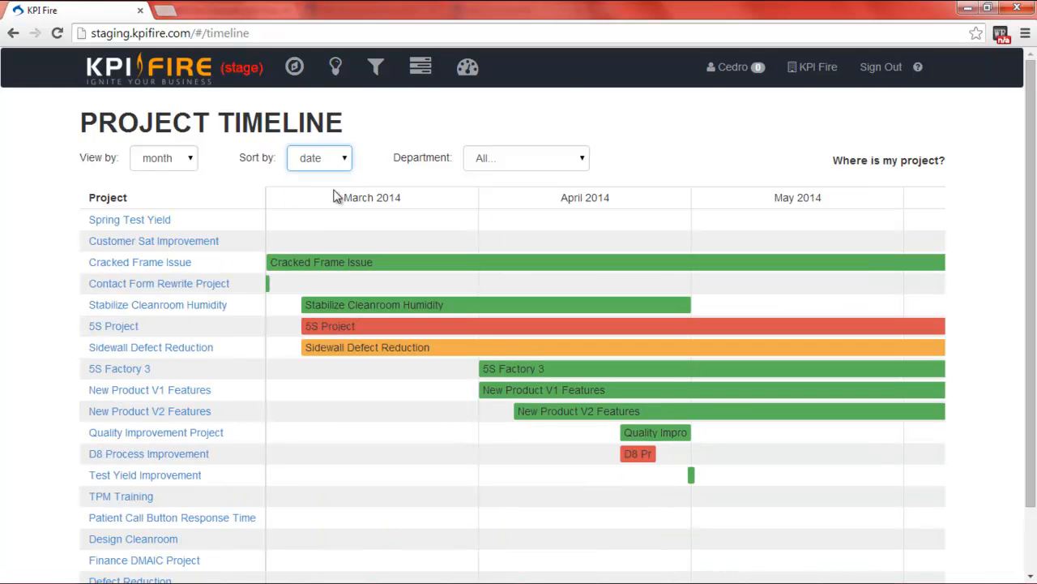
left_click(526, 158)
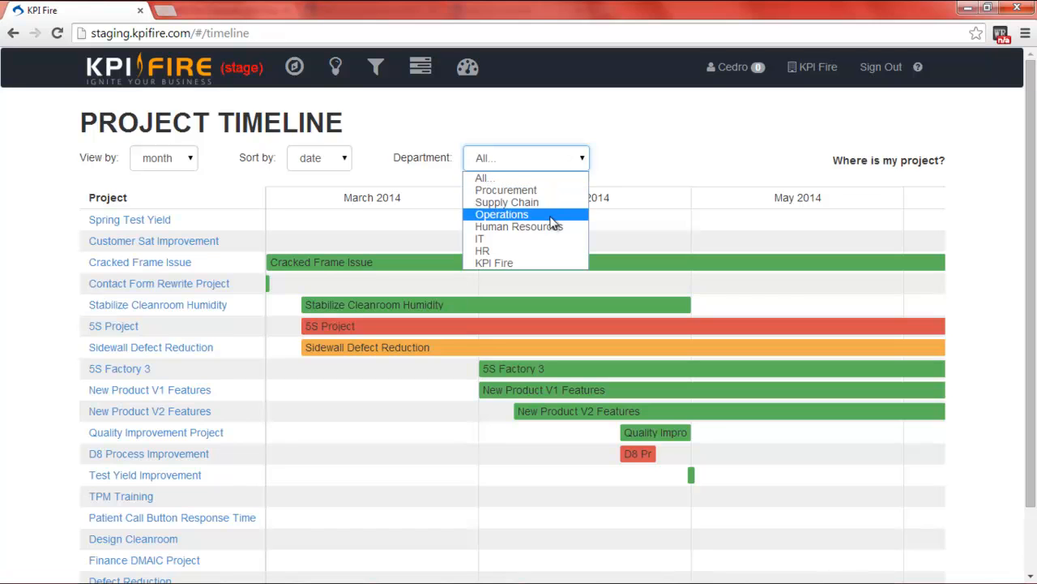
left_click(502, 214)
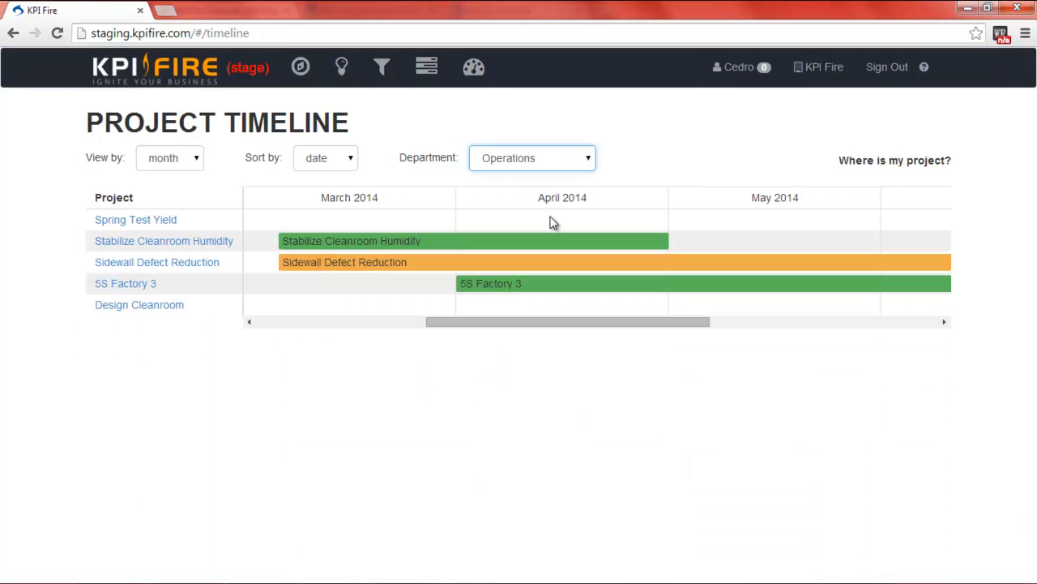
mouse_move(574, 159)
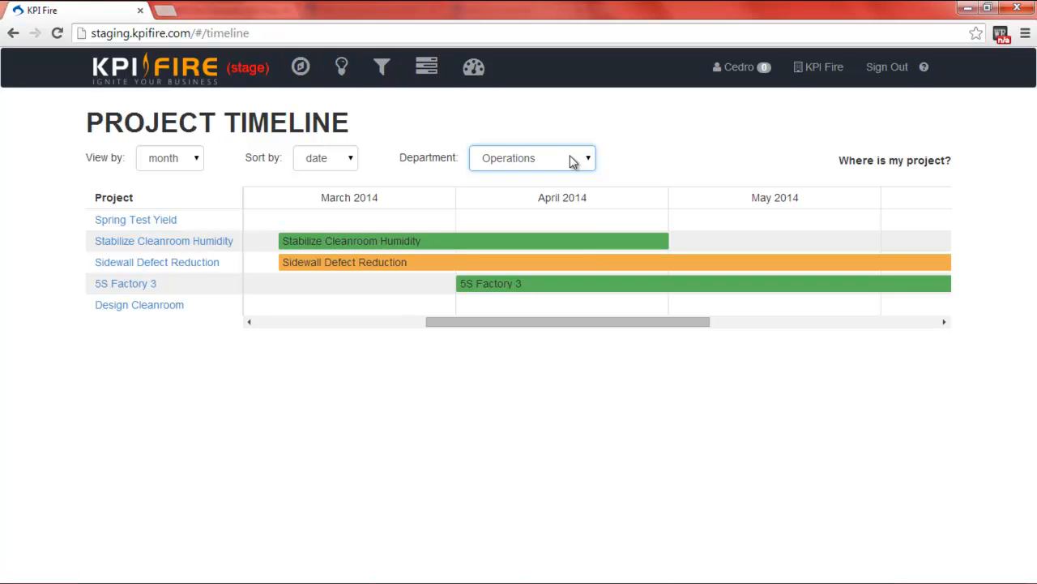
left_click(527, 158)
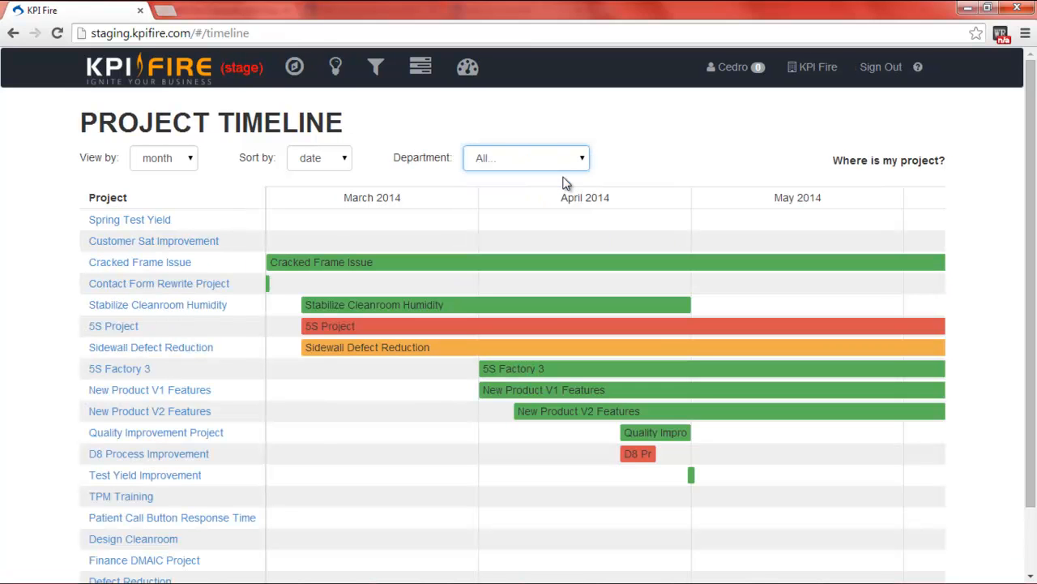
left_click(139, 262)
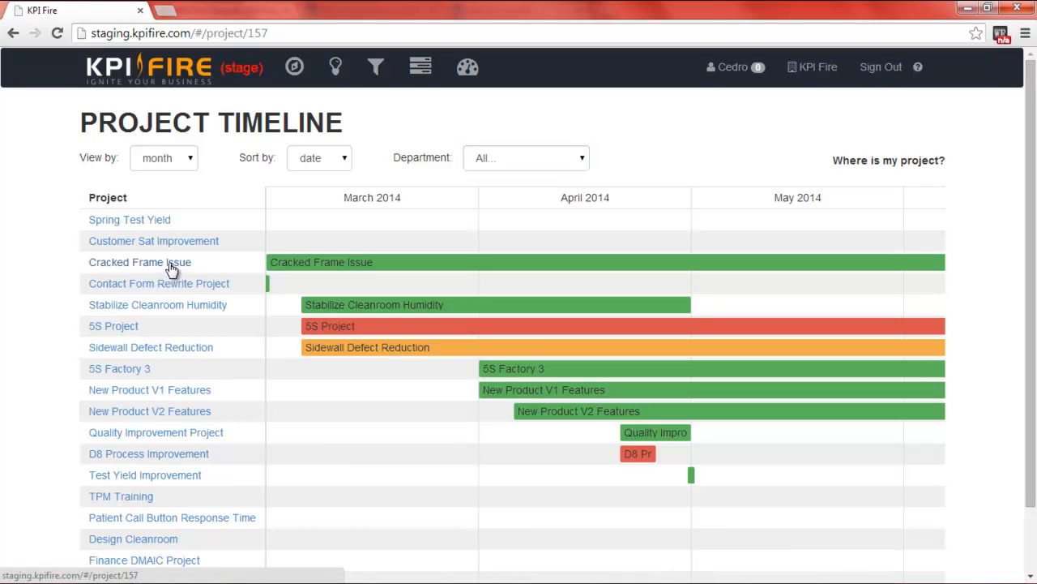
- Open the Cracked Frame Issue project and show its day-by-day task timeline
left_click(140, 262)
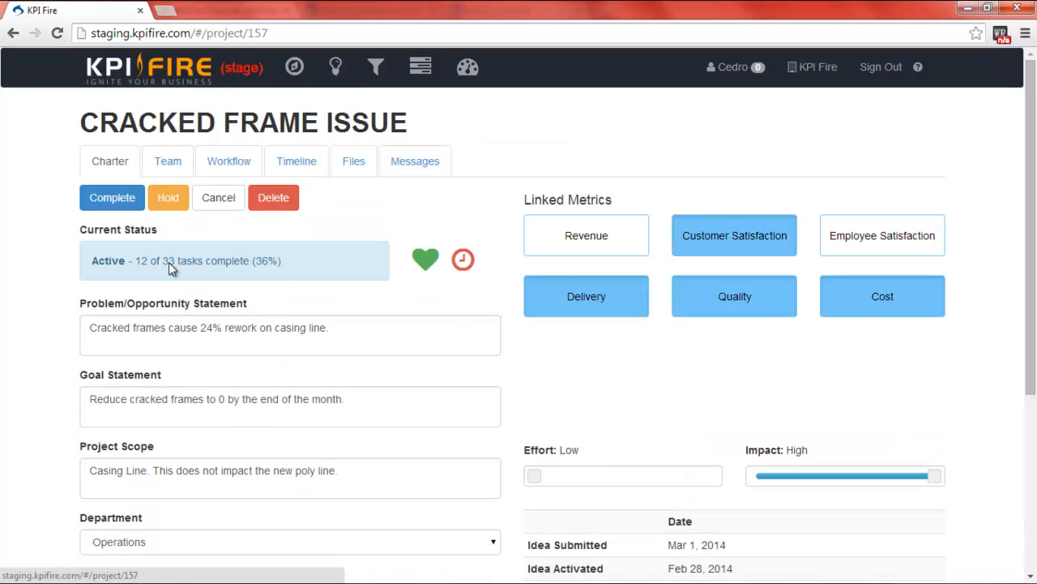
left_click(295, 160)
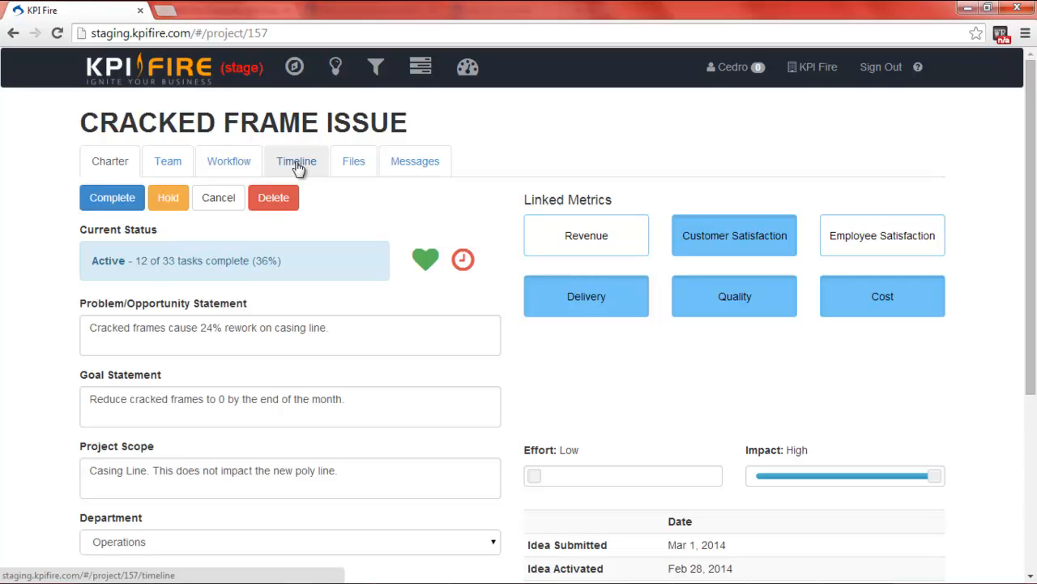
left_click(296, 161)
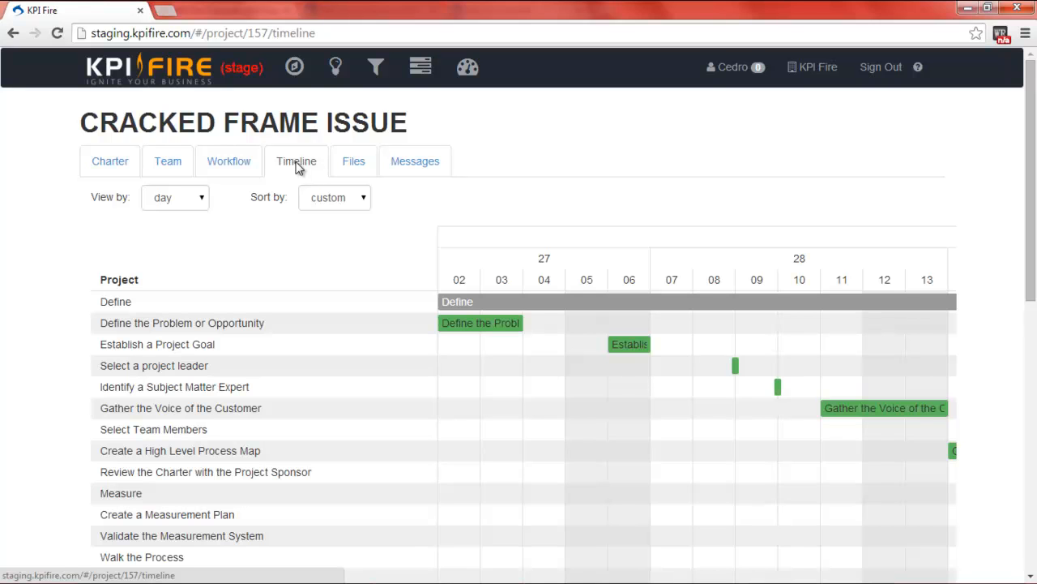
- View the task timeline by month and scroll down through the tasks
left_click(175, 197)
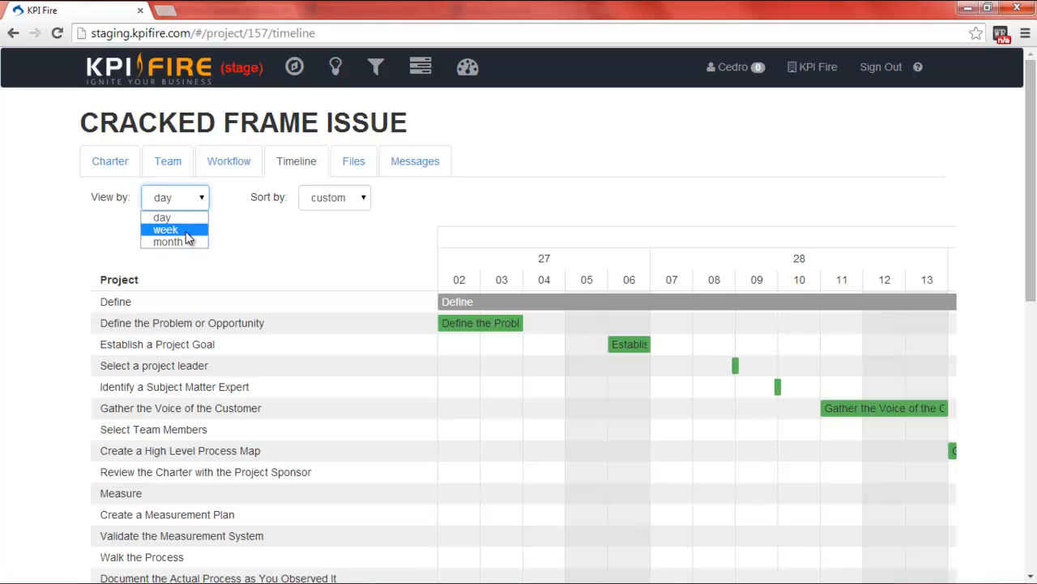
left_click(168, 242)
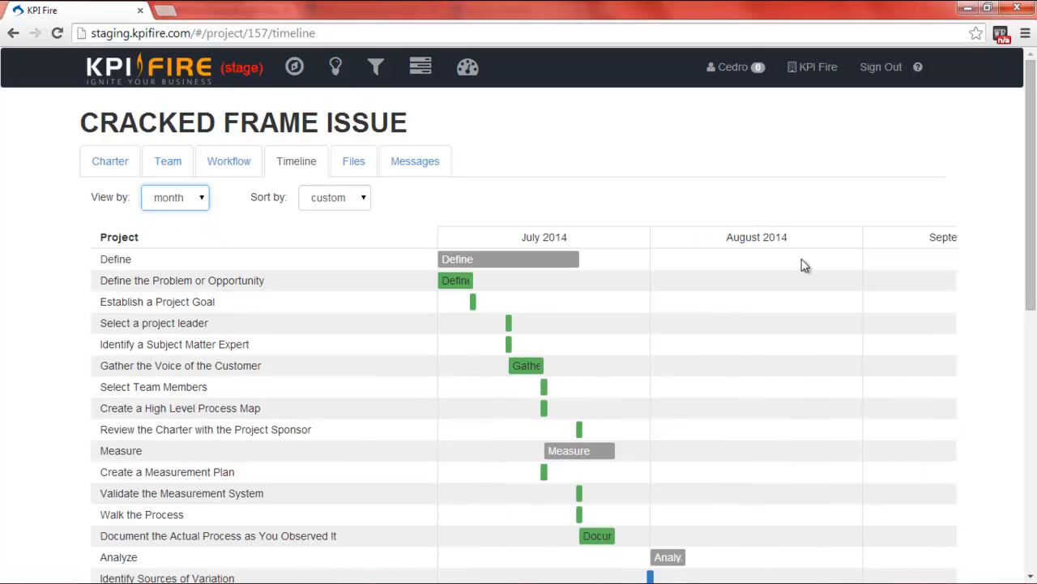
scroll("down", 3)
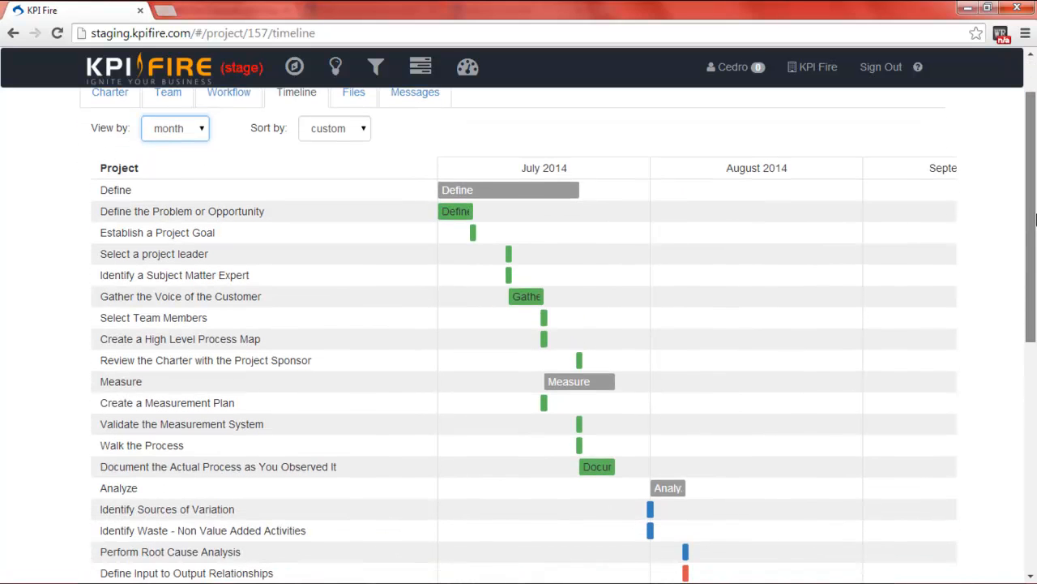
scroll("down", 3)
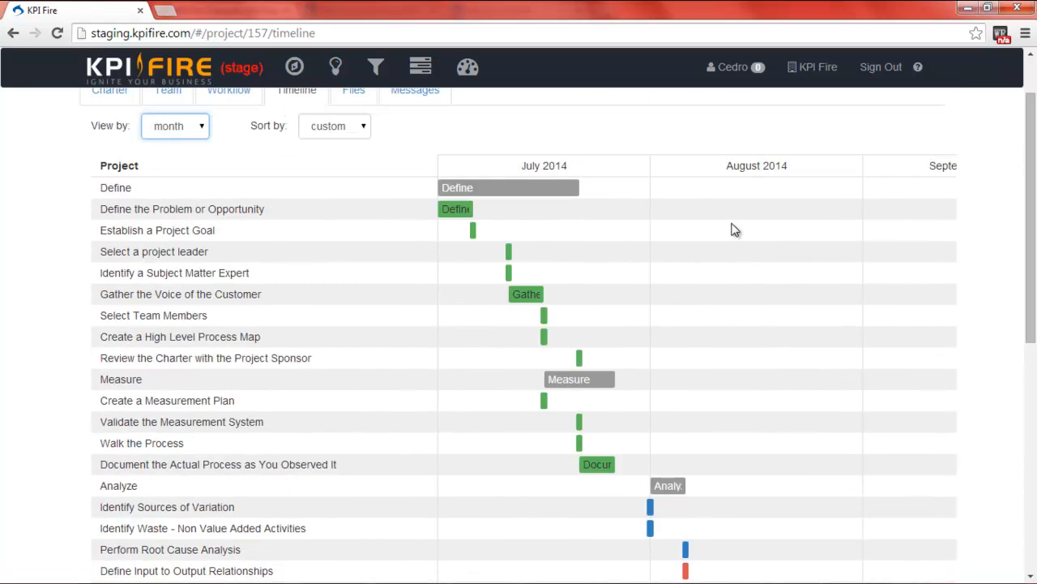
mouse_move(1017, 201)
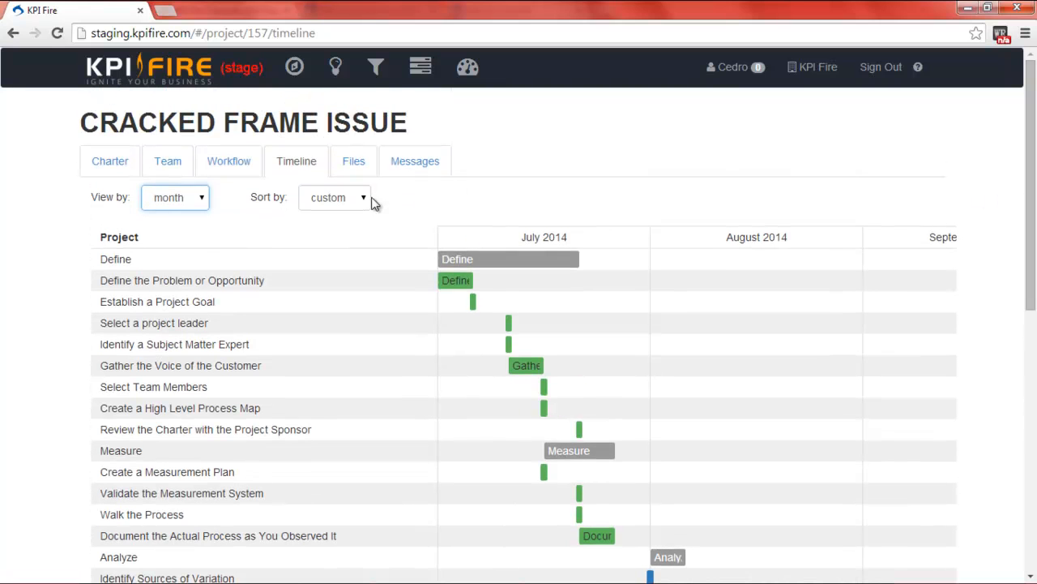
- Switch the task timeline scale to week, then day, then back to month
left_click(174, 197)
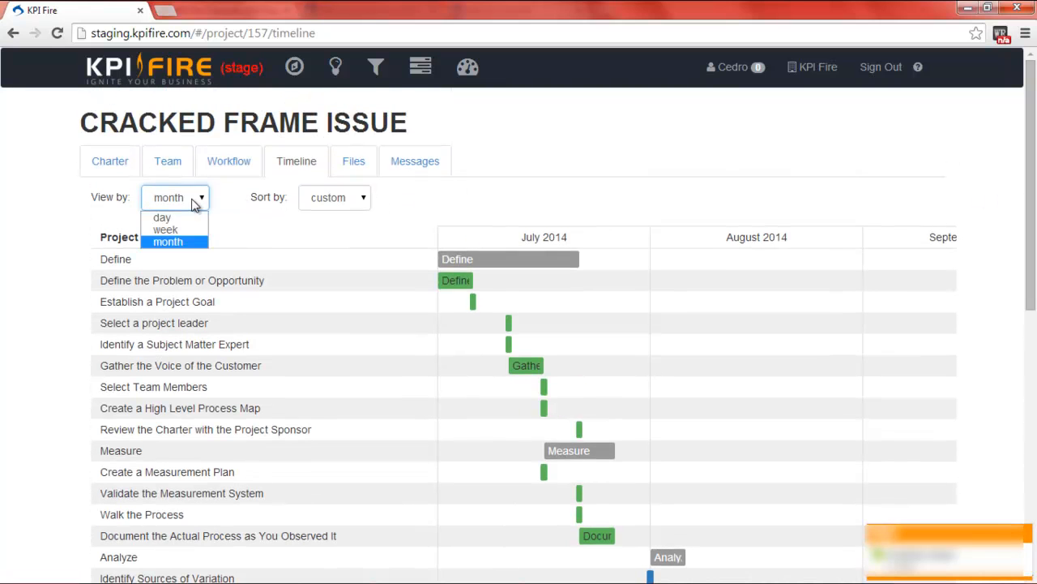
left_click(166, 229)
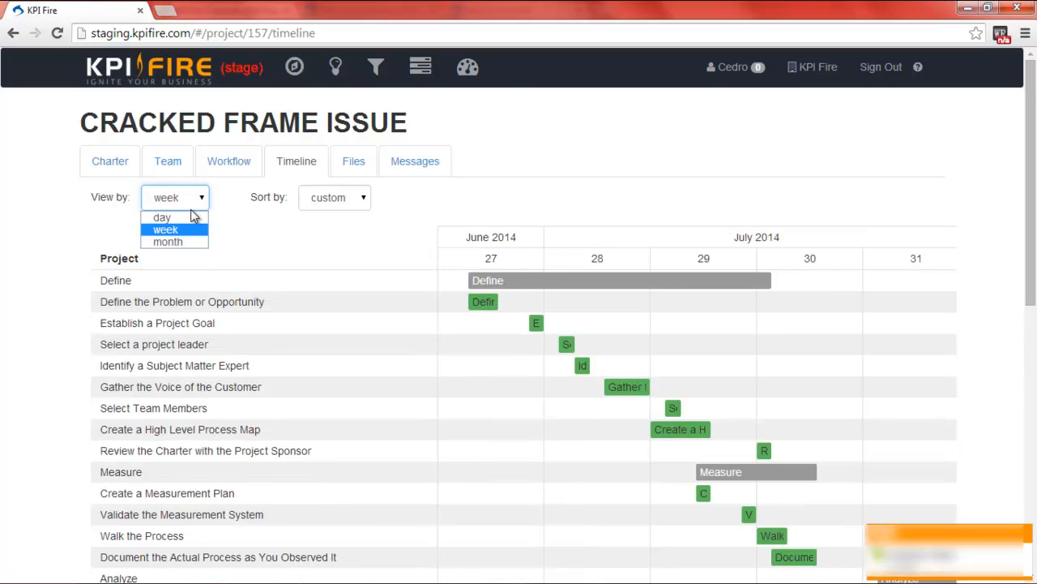
left_click(162, 217)
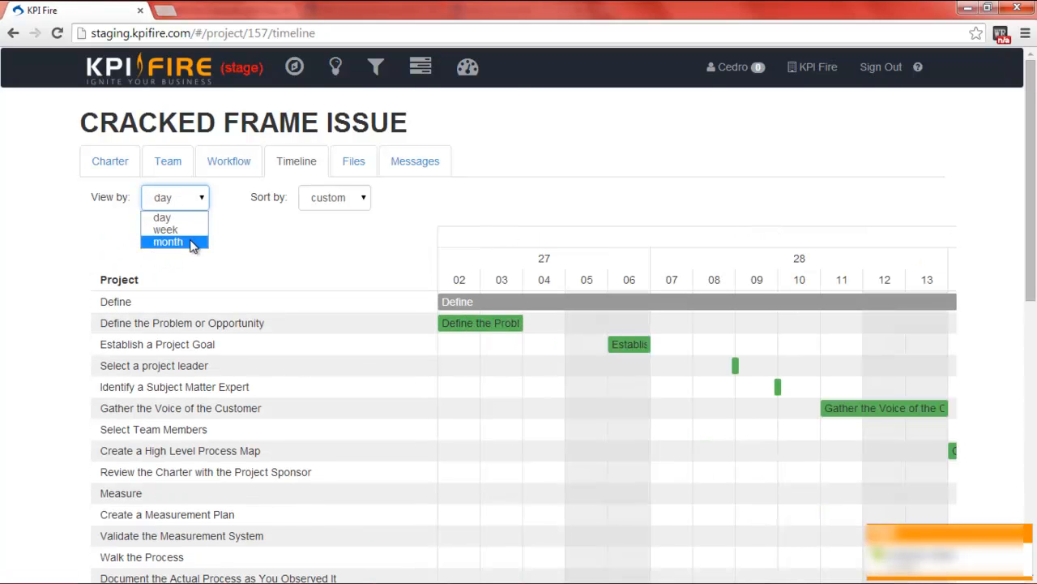
left_click(168, 242)
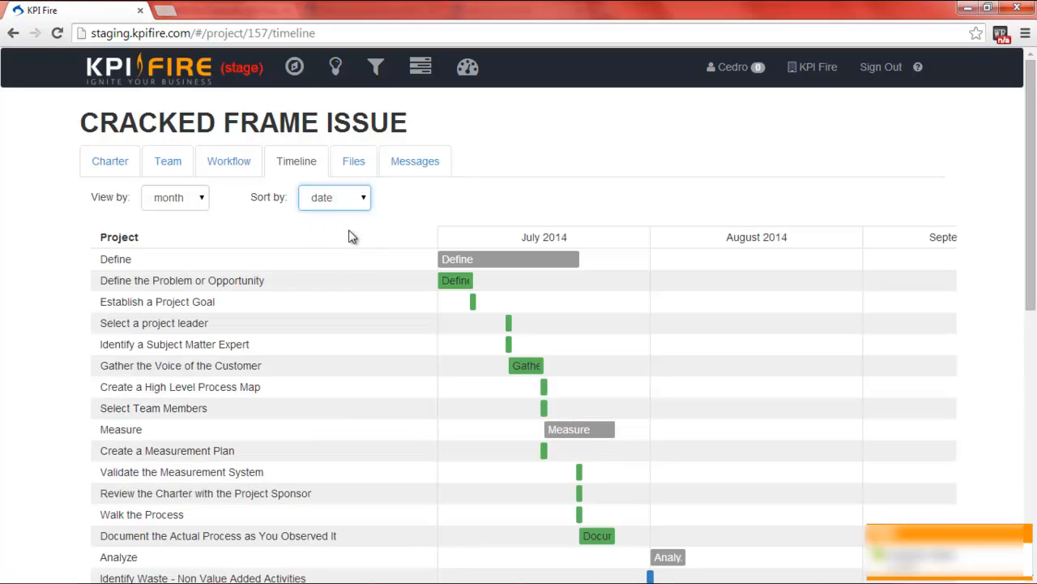
- Sort the Cracked Frame Issue tasks by name, then return them to custom order
left_click(334, 197)
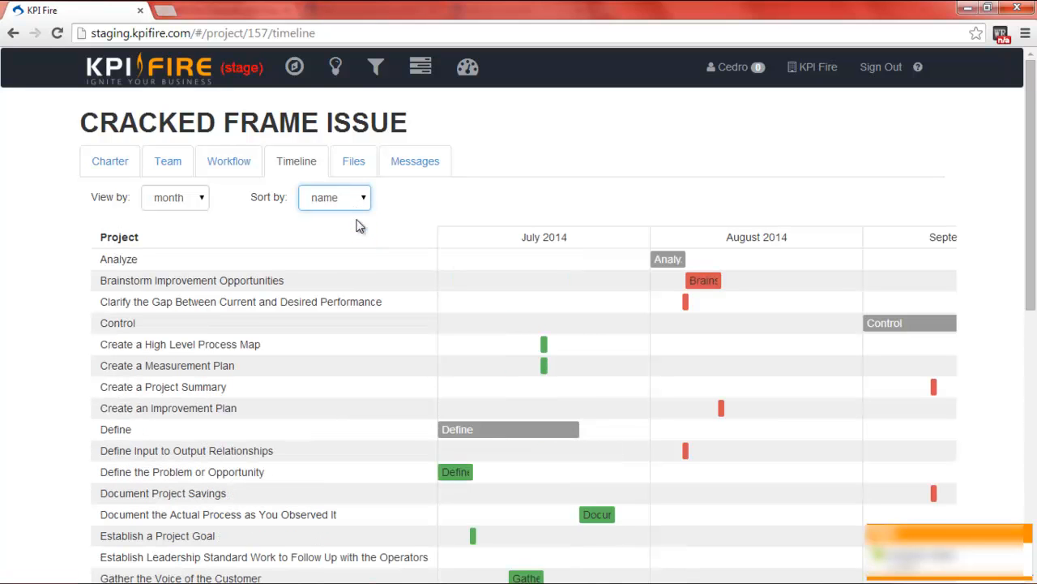
left_click(334, 197)
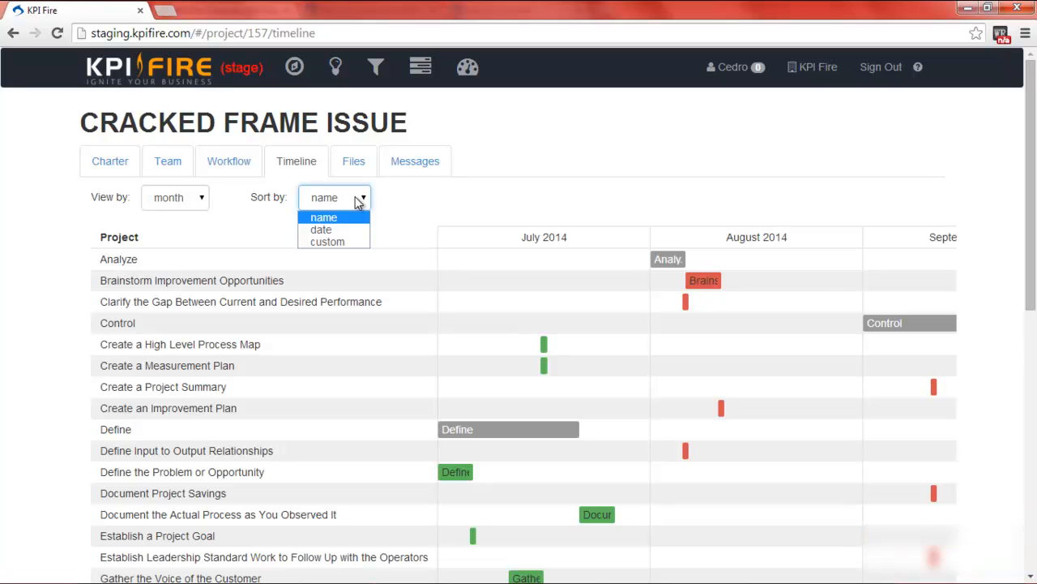
left_click(327, 241)
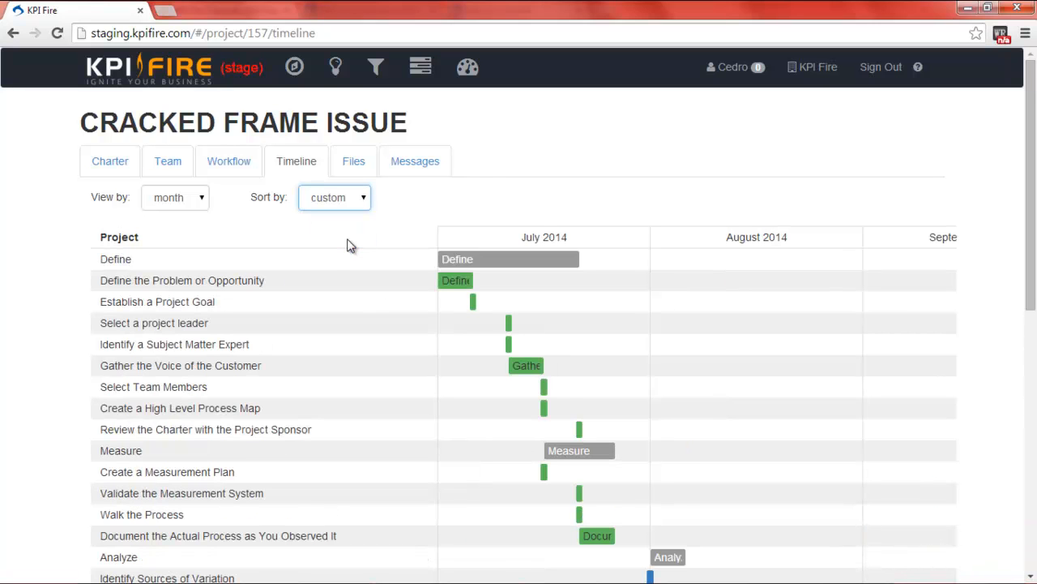
mouse_move(492, 162)
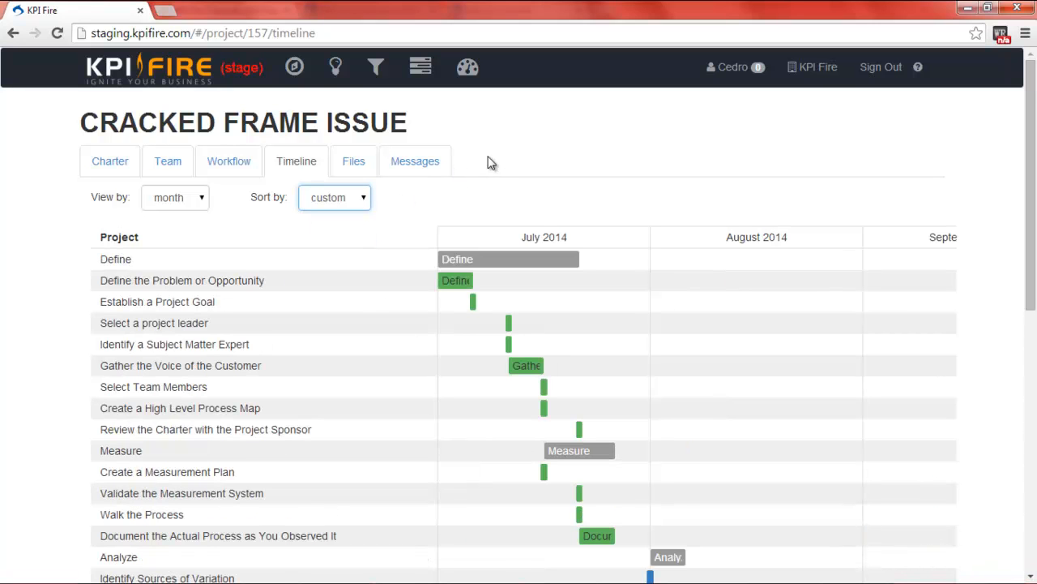